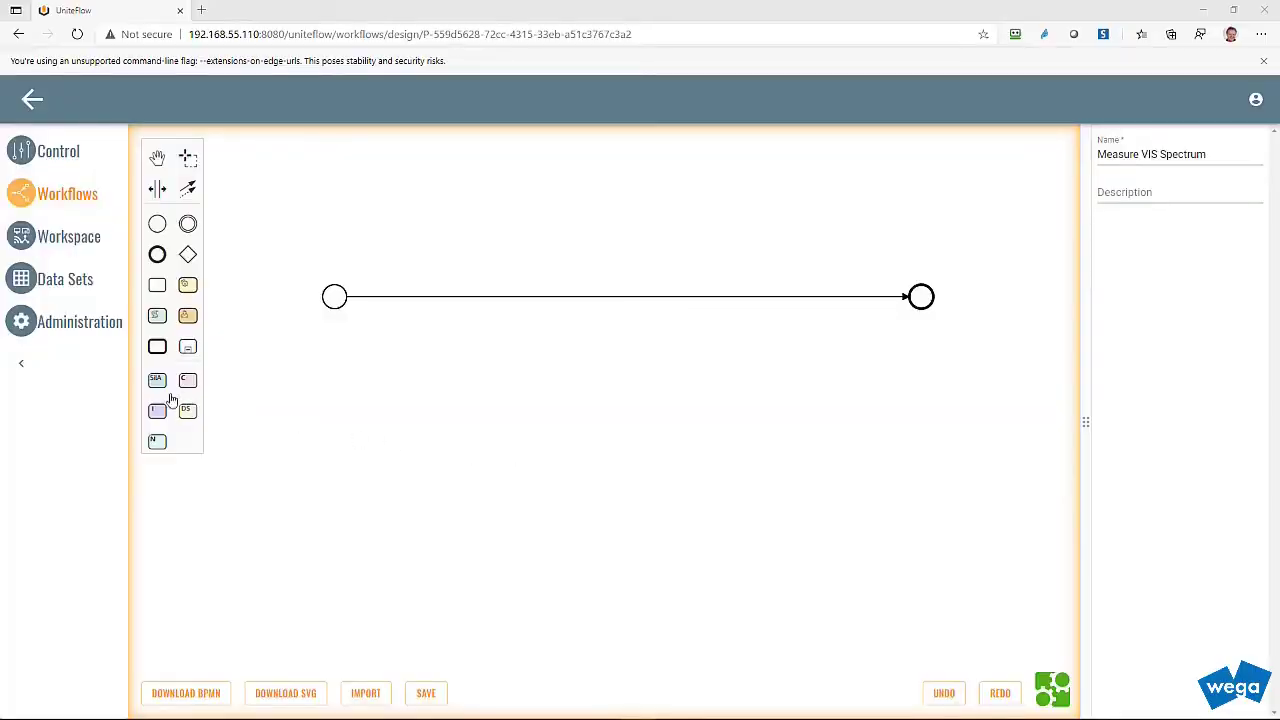
Drop a new SiLA task from the palette onto the start-to-end connection.
drag(156, 380, 334, 364)
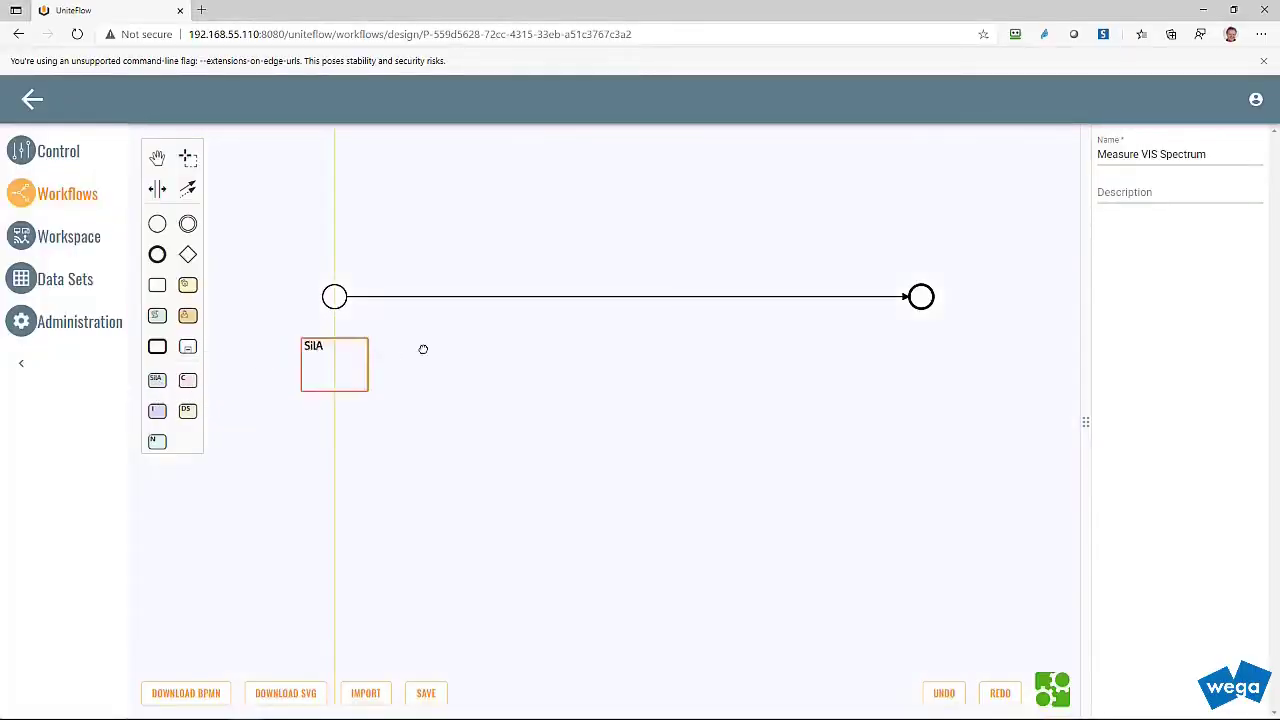
drag(334, 364, 616, 296)
text(Measure Sample)
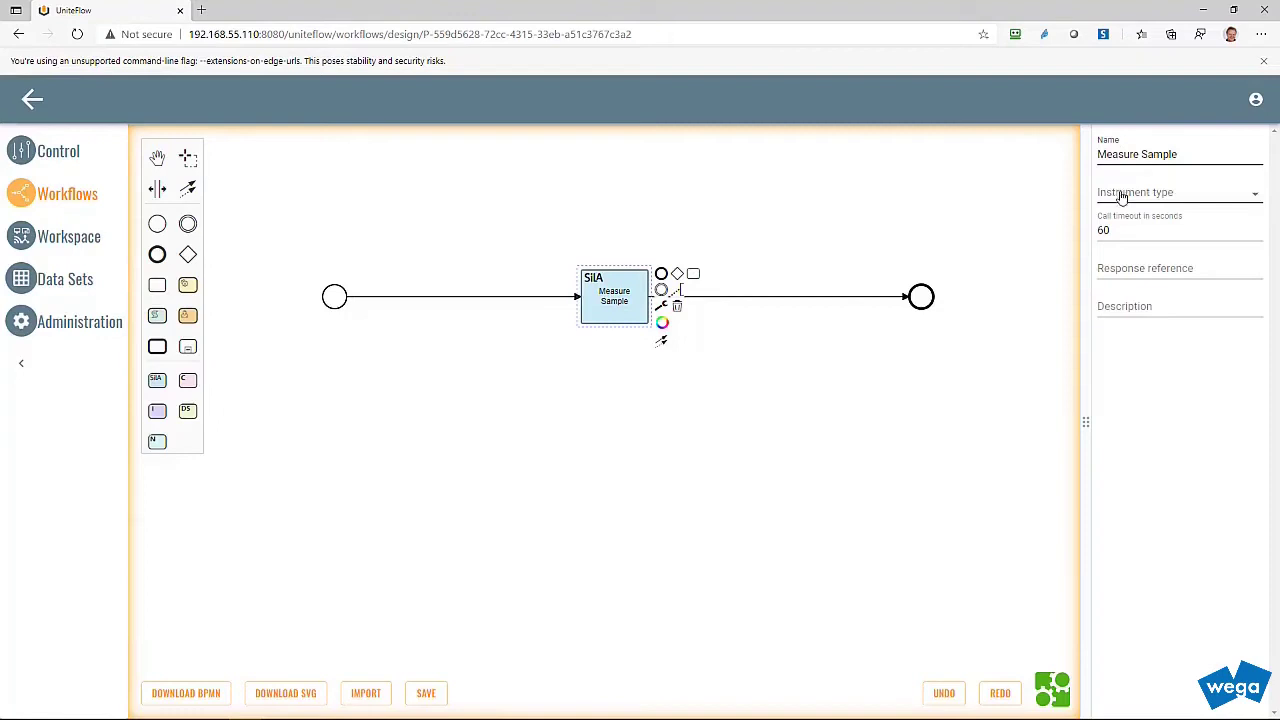
Configure the task as UV/VIS Spectrometer 1, UV/VIS Controller feature, Measure Sample call.
click(1180, 192)
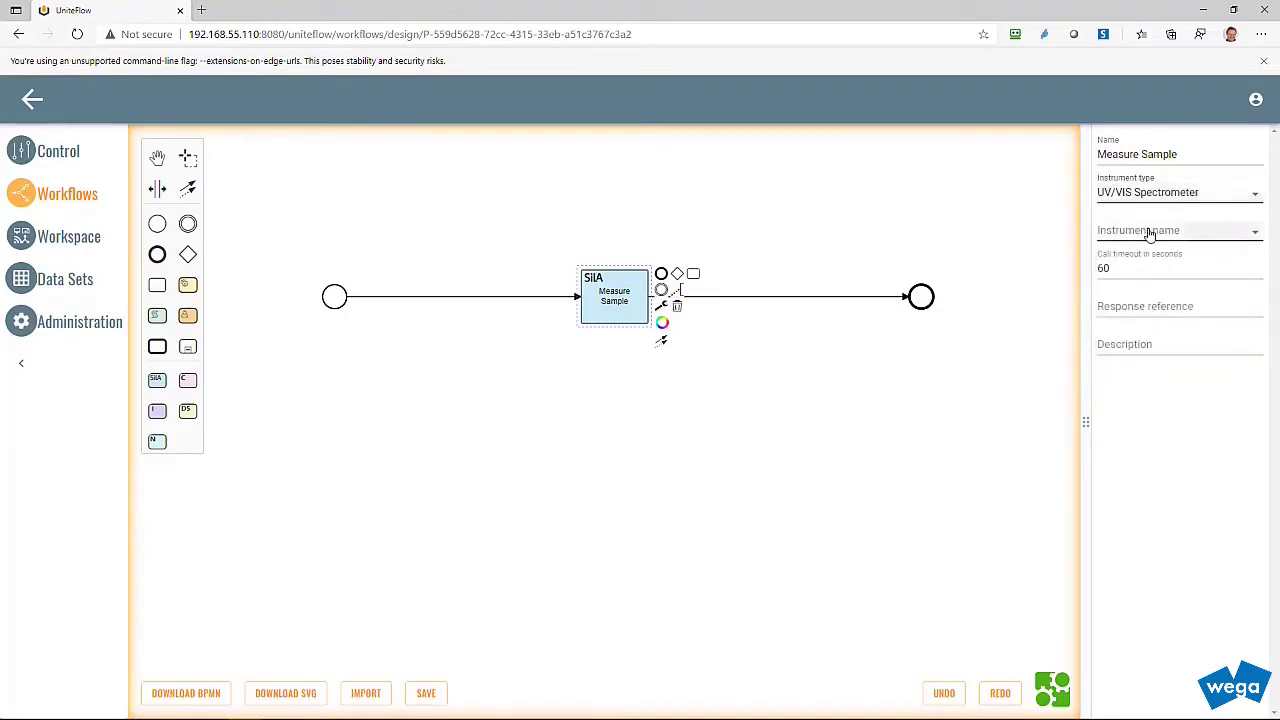
click(1176, 230)
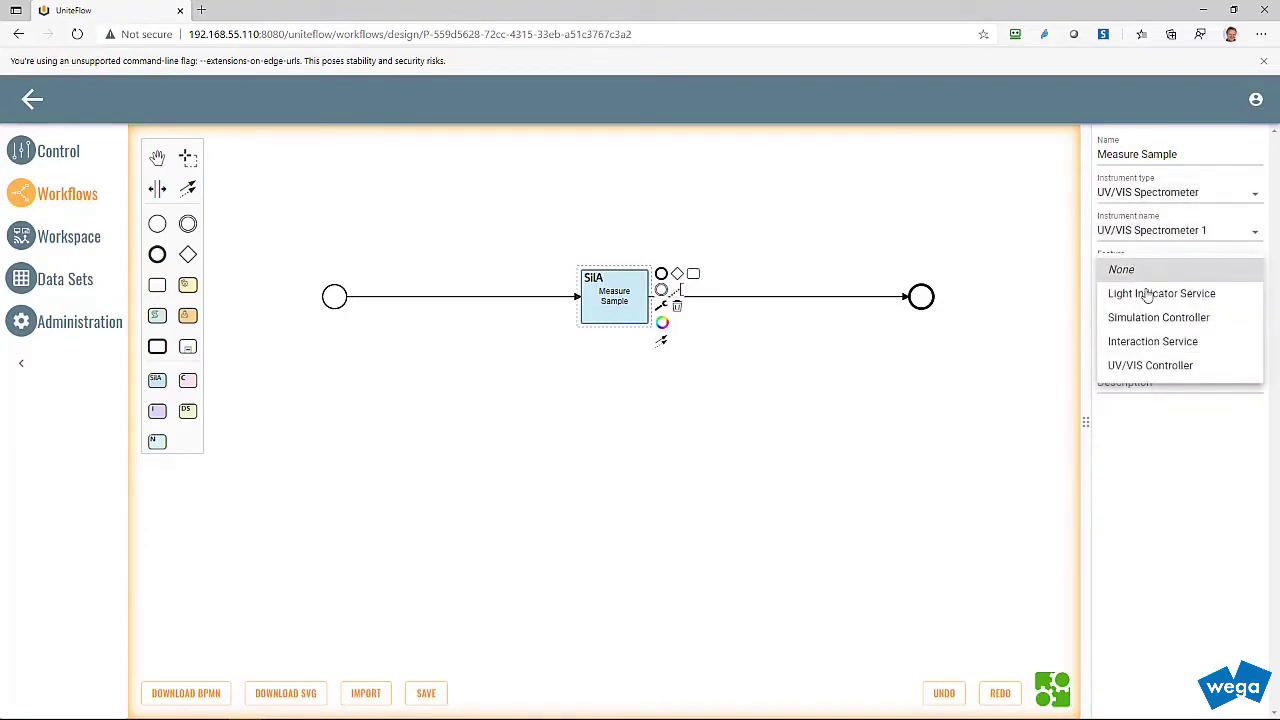
click(1150, 364)
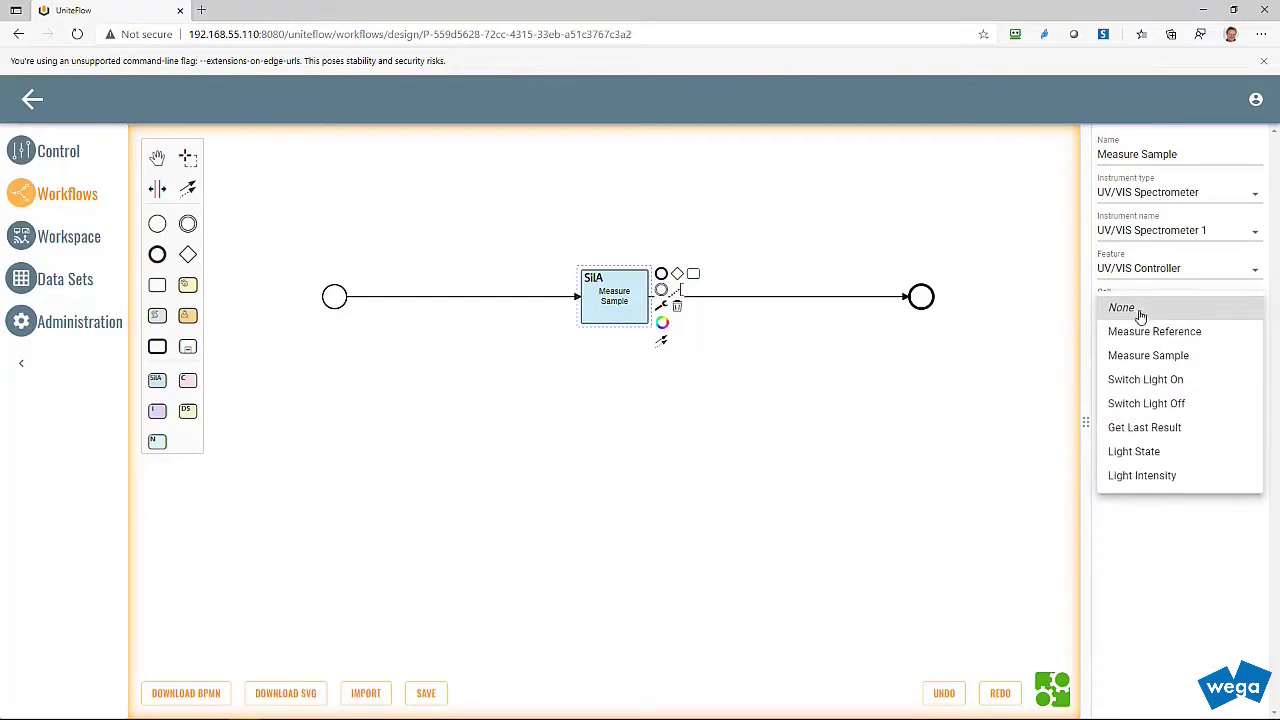
click(1148, 356)
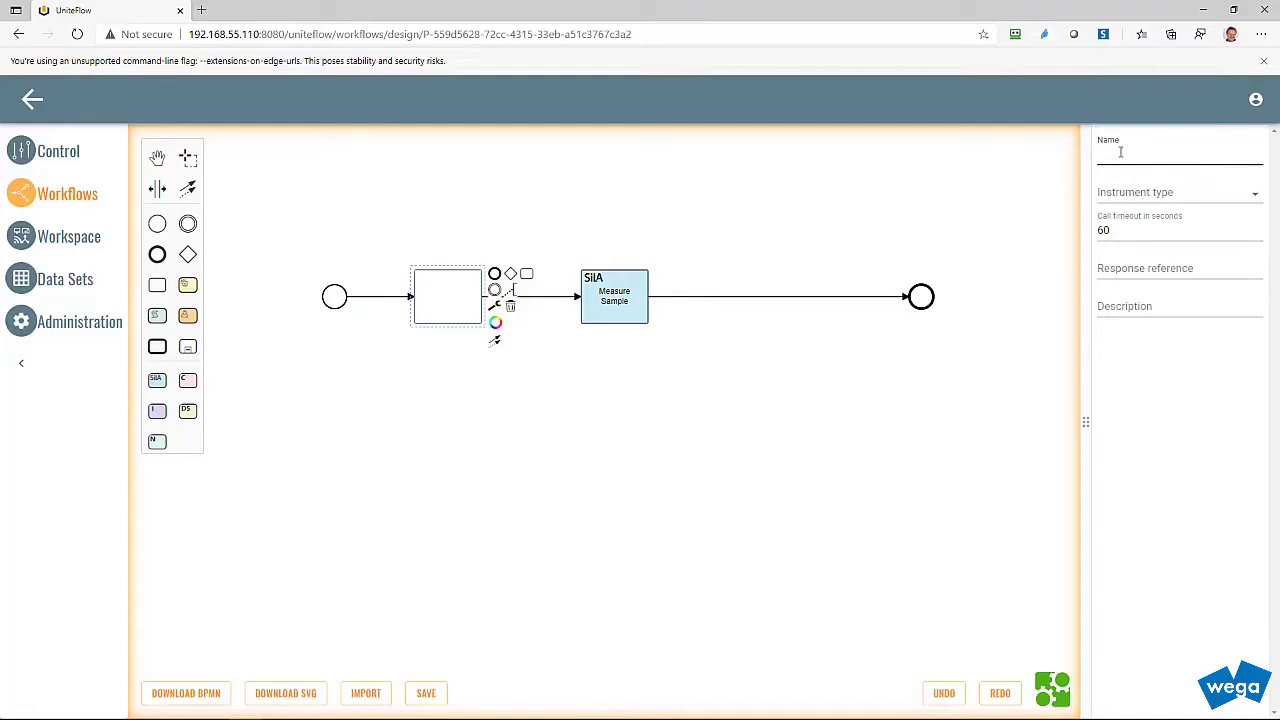
Name the task Start Animation and link it to UV/VIS Spectrometer 1's light animation call.
text(Start Animation)
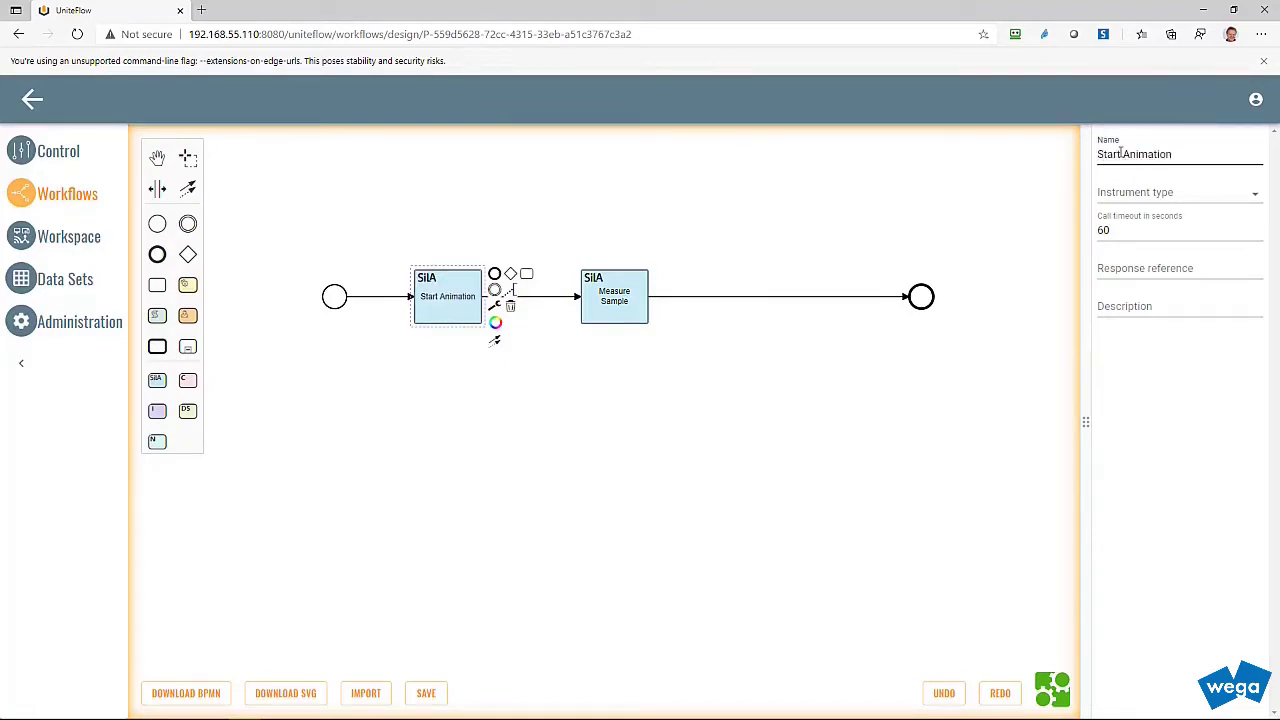
click(1178, 192)
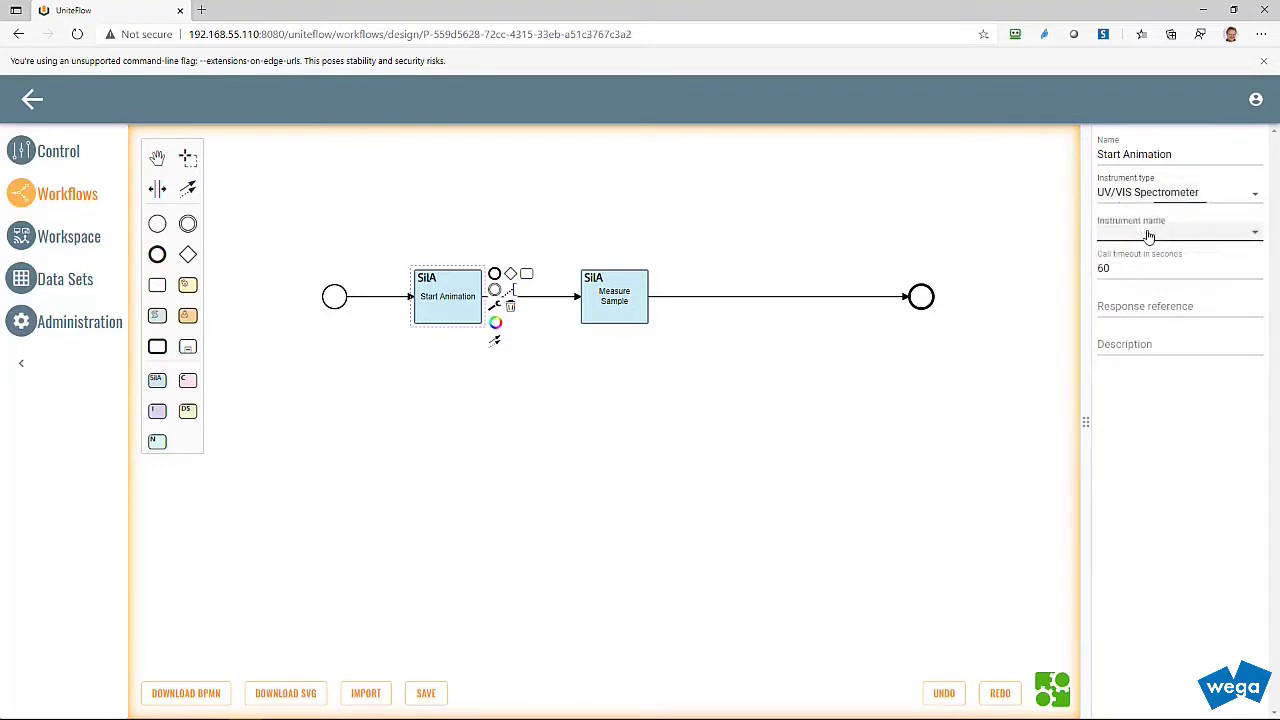
click(1180, 230)
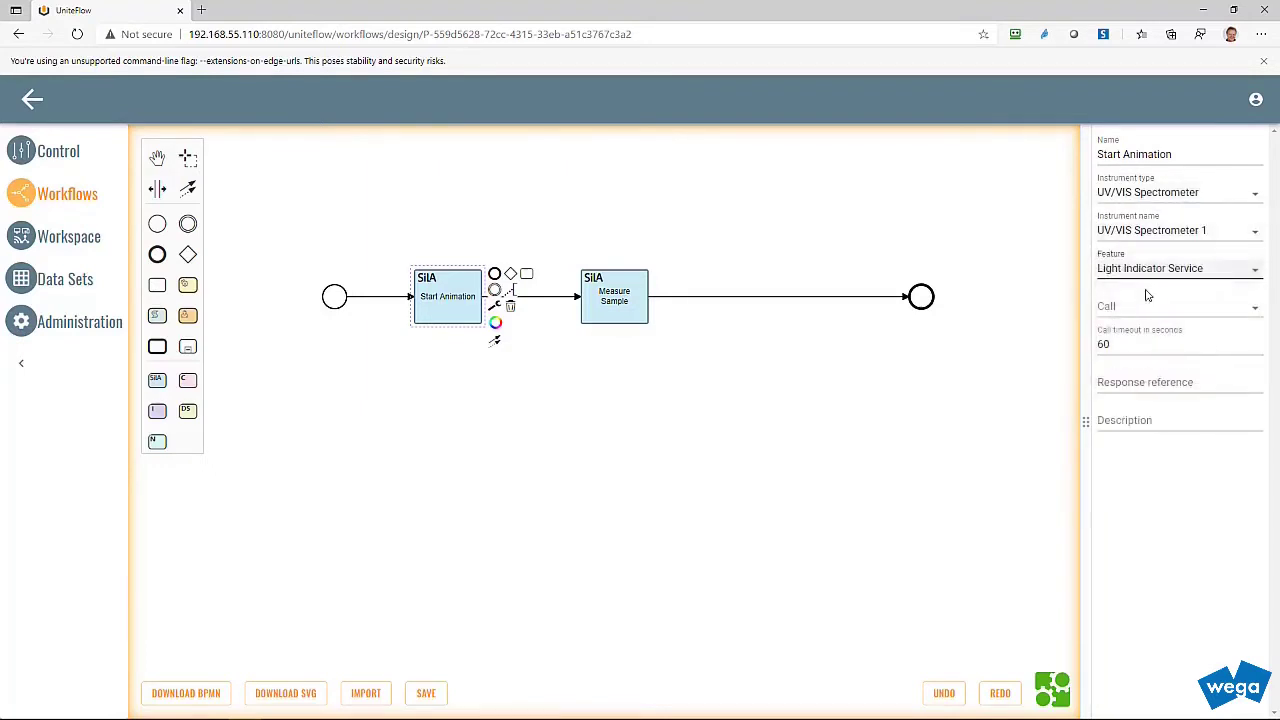
click(1178, 306)
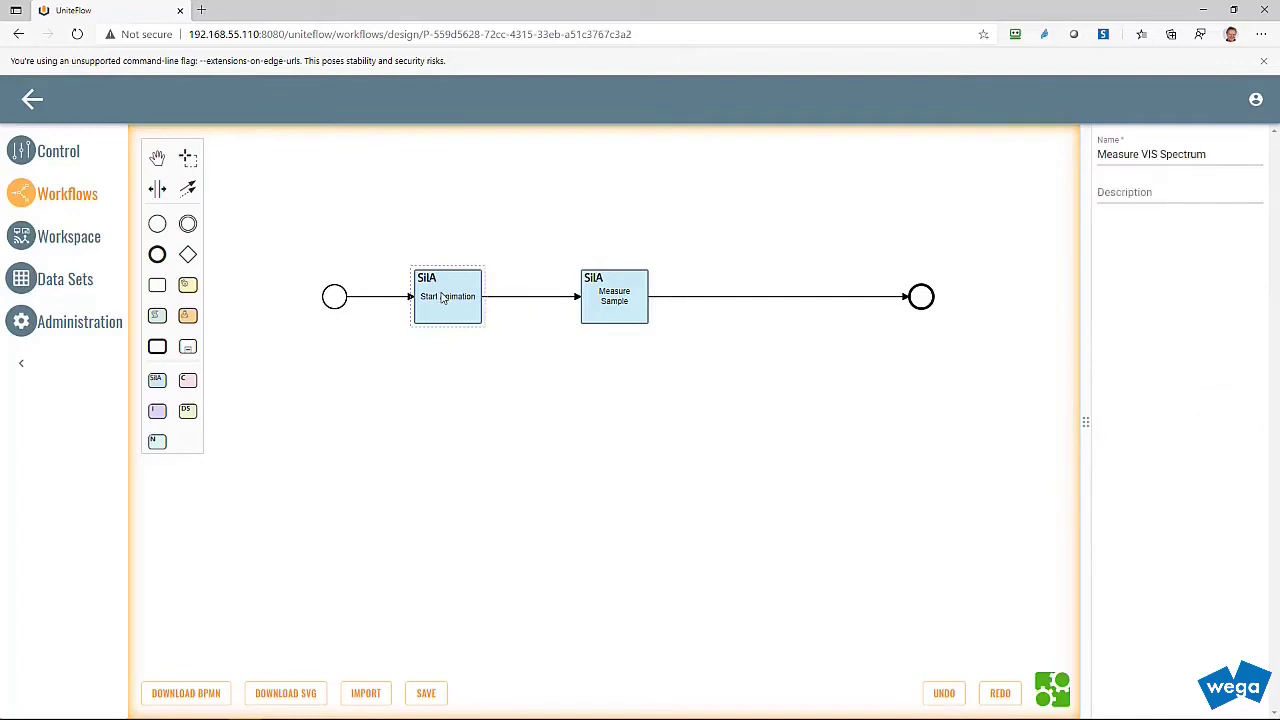
click(448, 296)
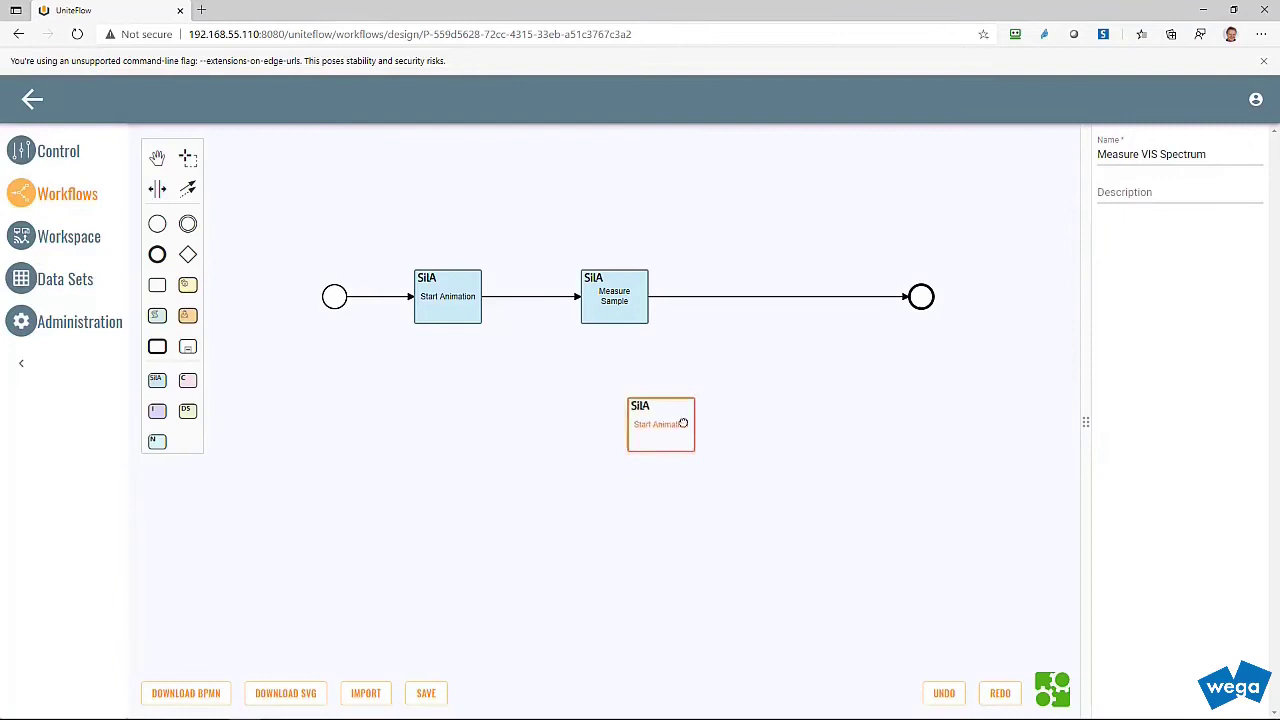
Place the copied task after Measure Sample, rename it Stop Animation and adjust its call.
drag(660, 424, 772, 296)
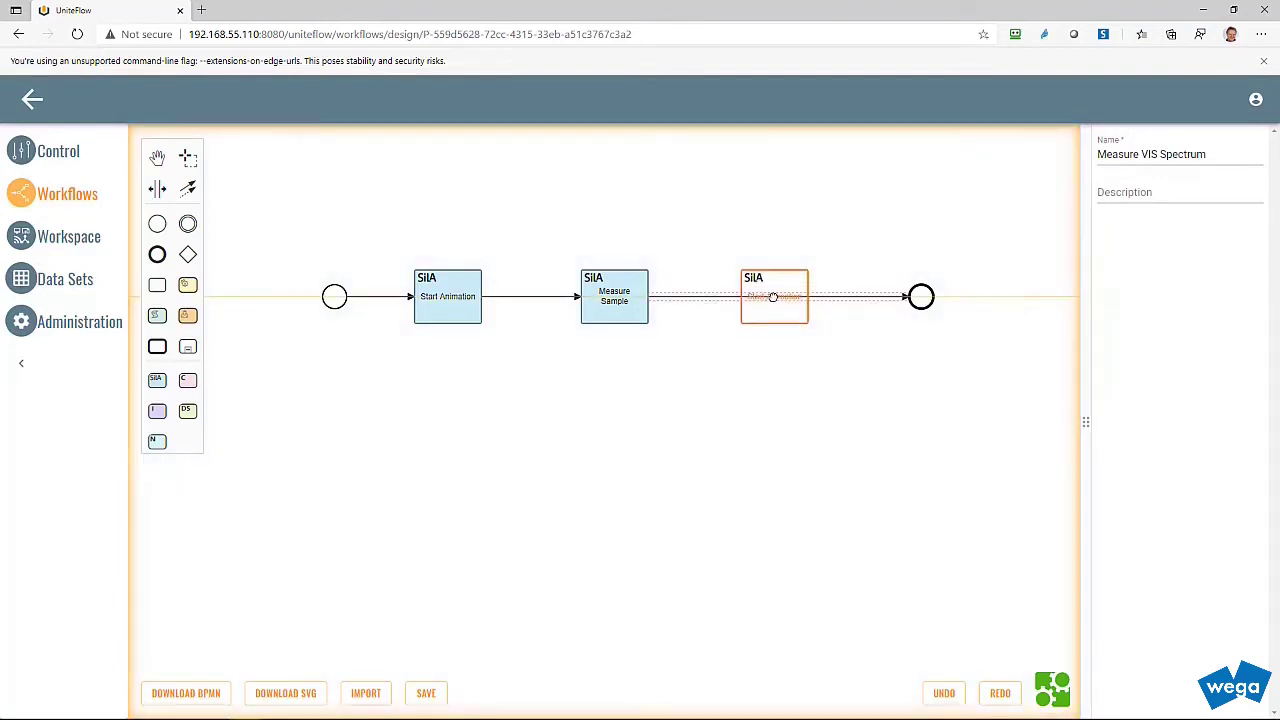
click(772, 296)
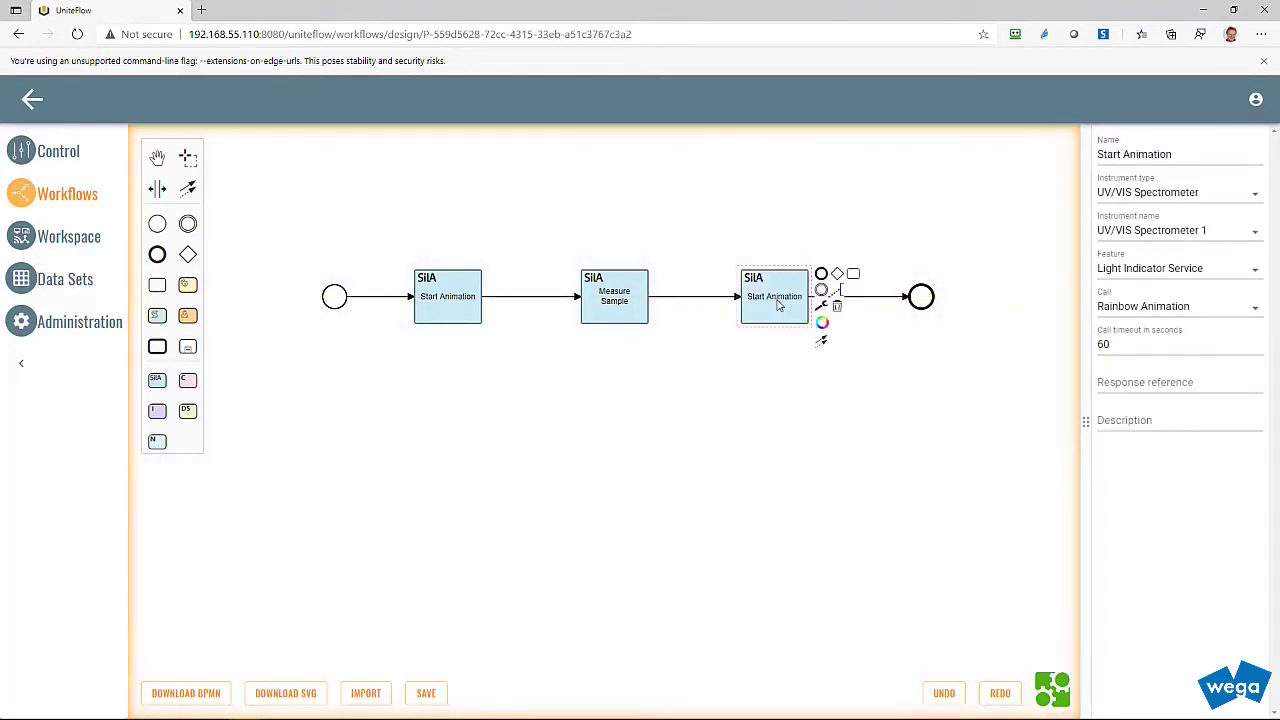
mouse_move(912, 256)
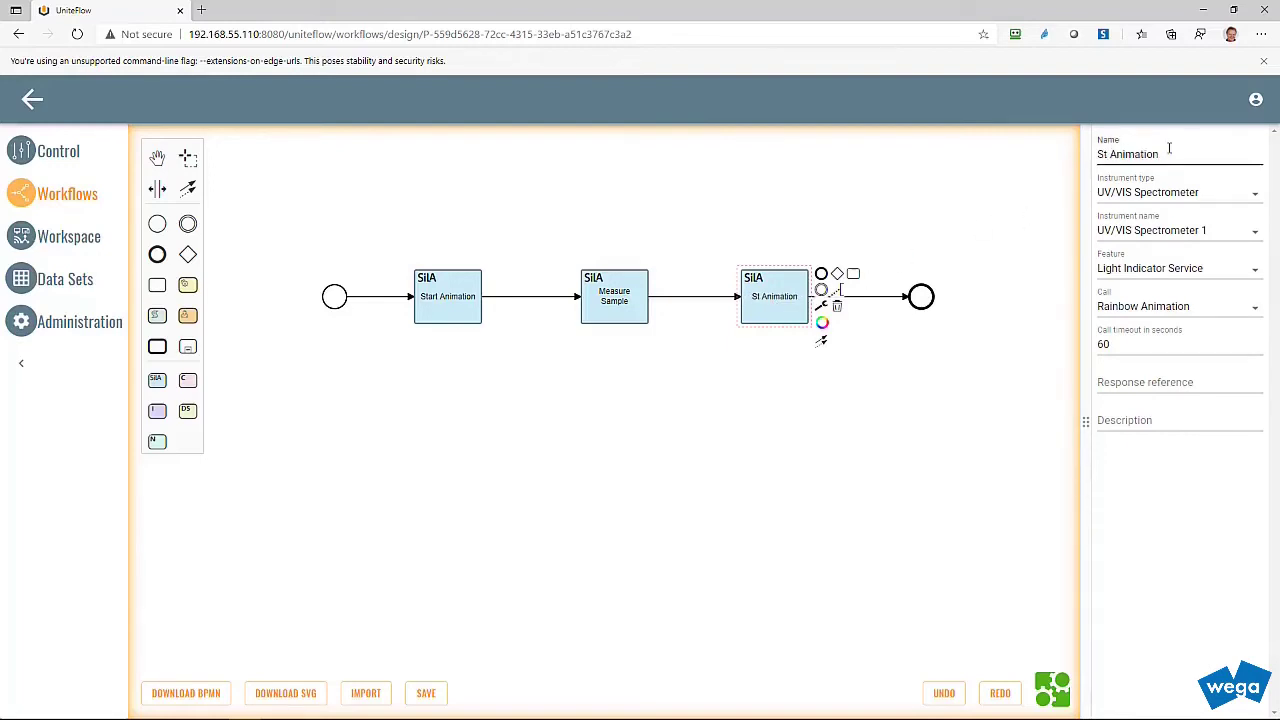
text(Stop Animation)
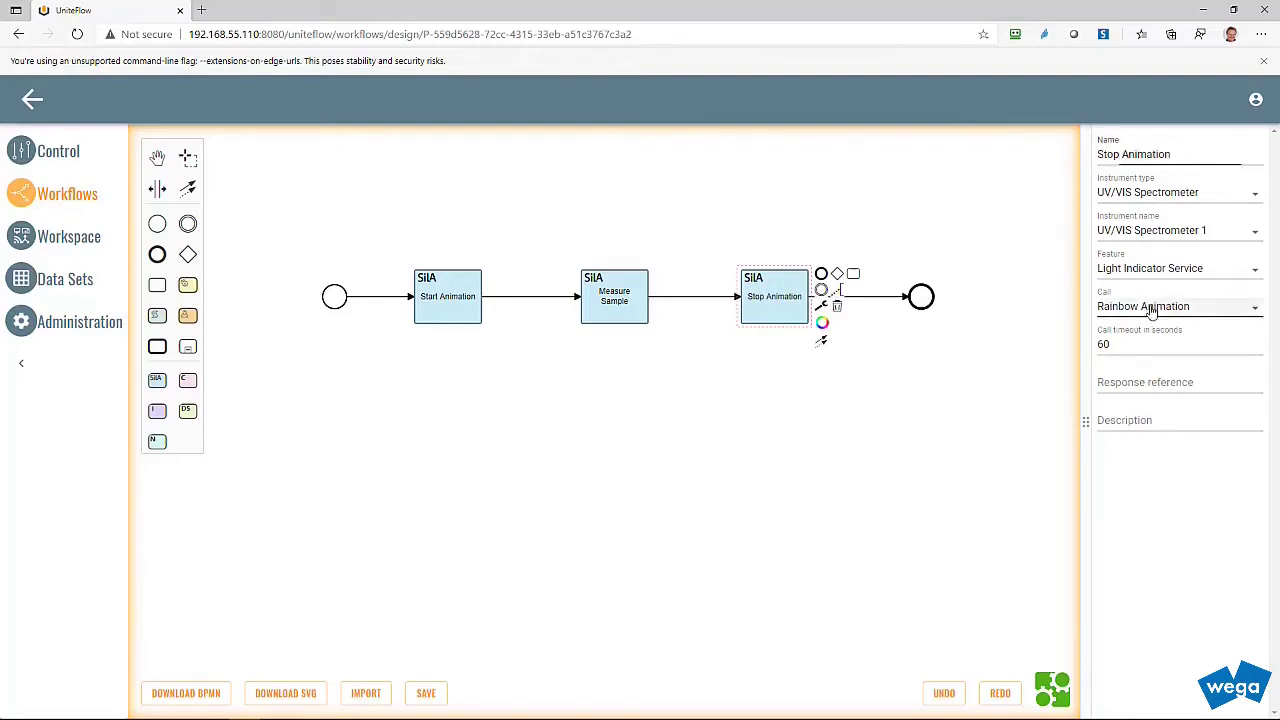
click(1178, 306)
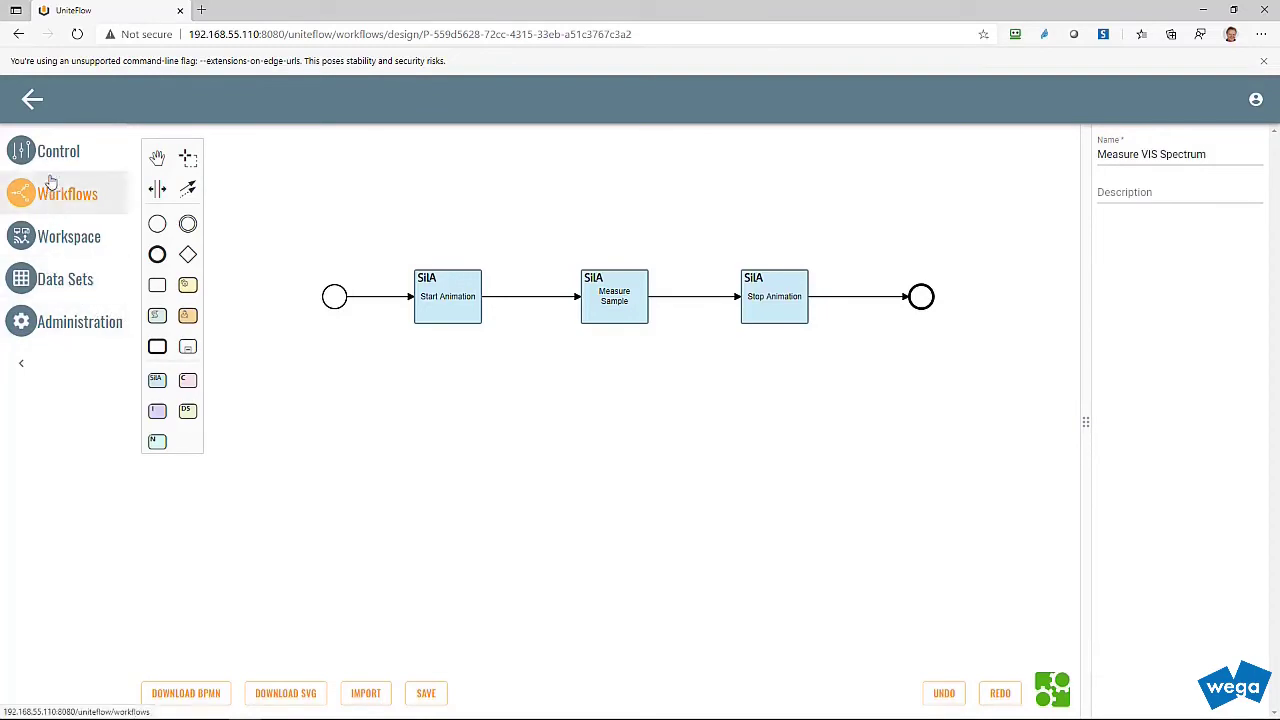
Run the Measure VIS Spectrum workflow from Control and view its running process.
click(56, 150)
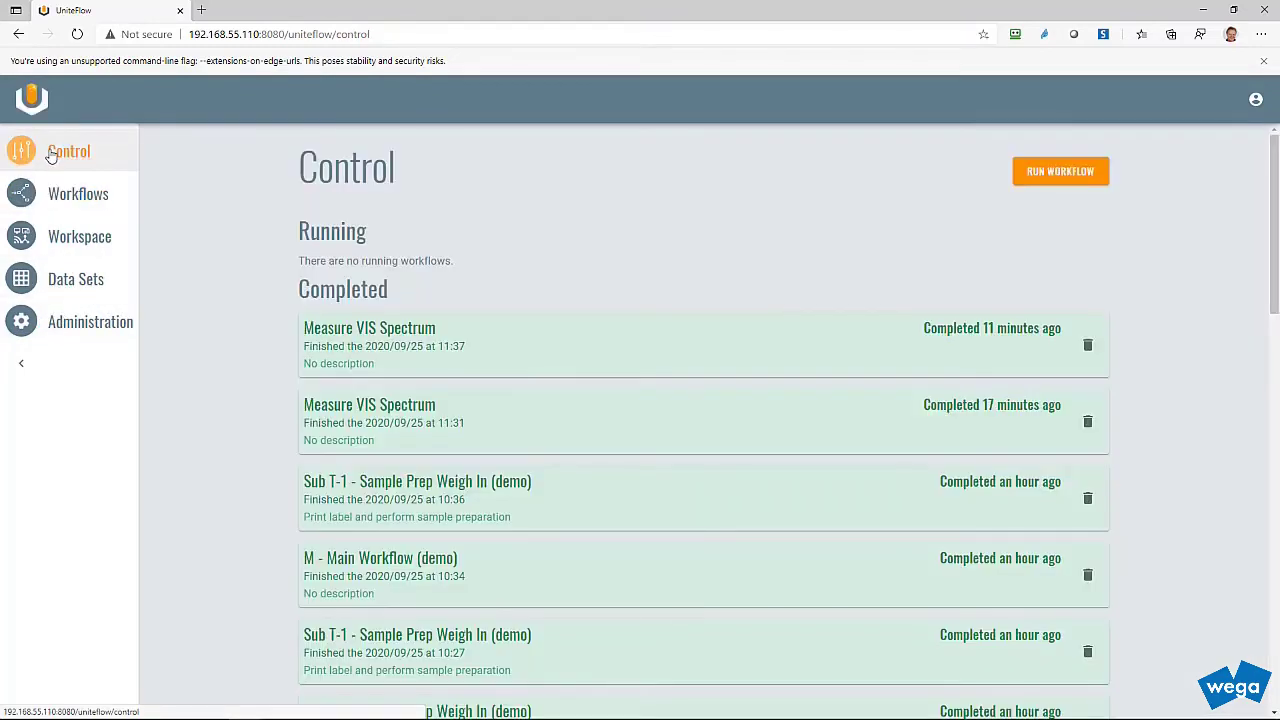
click(1060, 172)
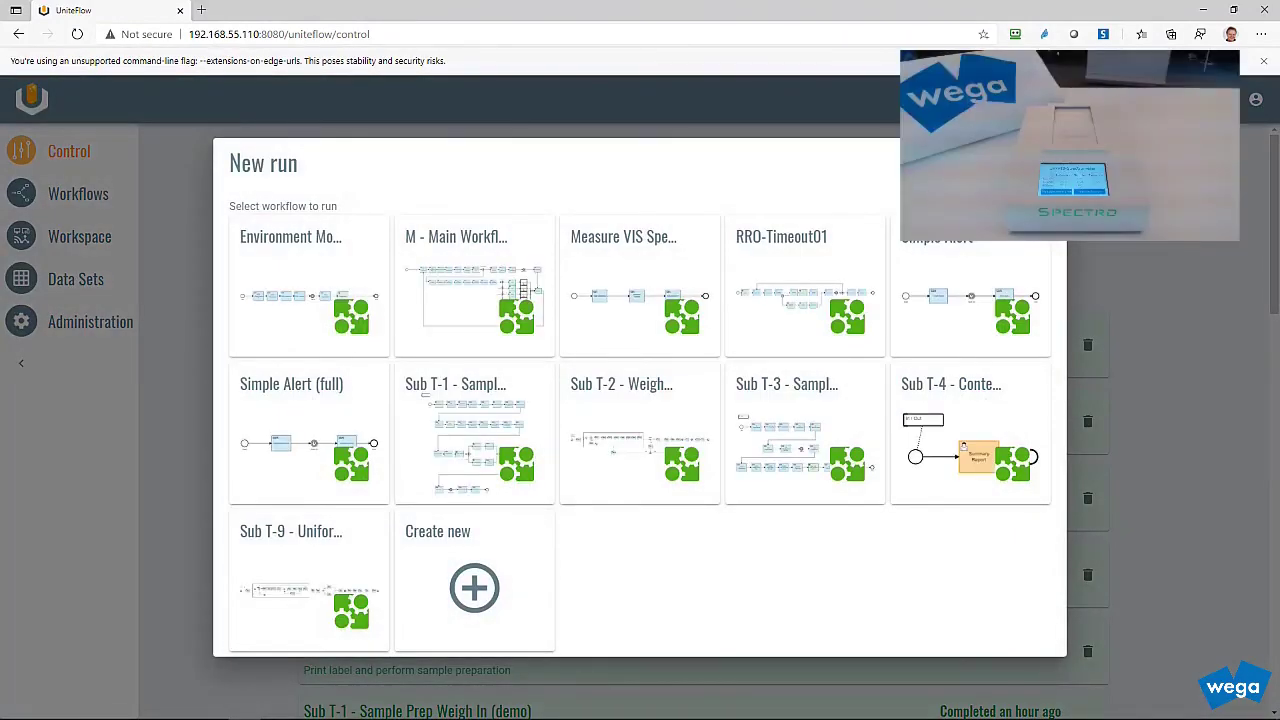
click(640, 284)
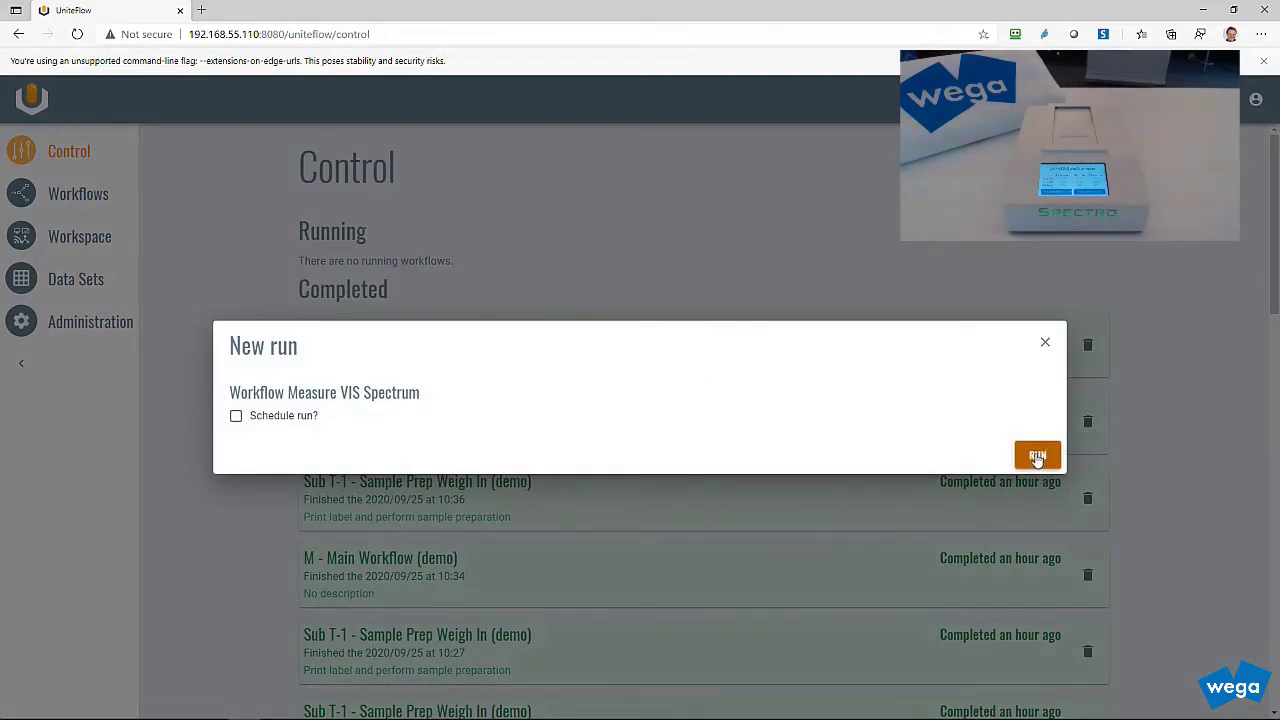
click(1036, 456)
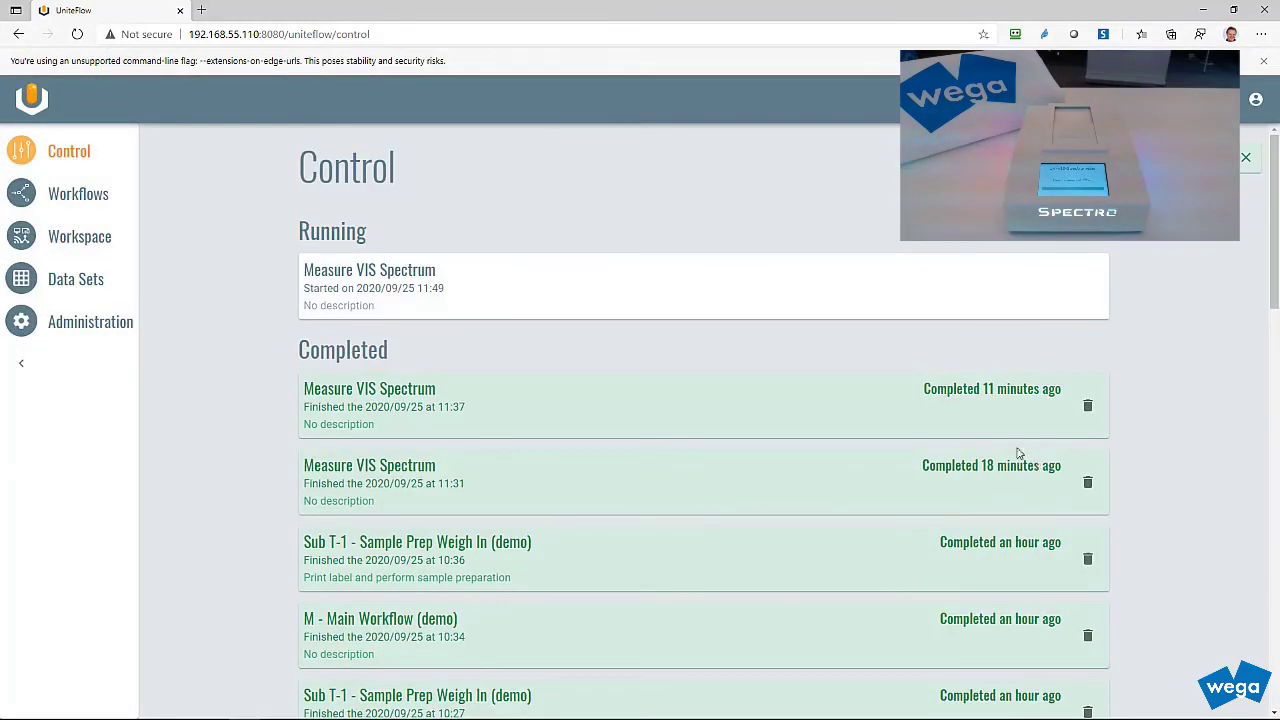
click(368, 268)
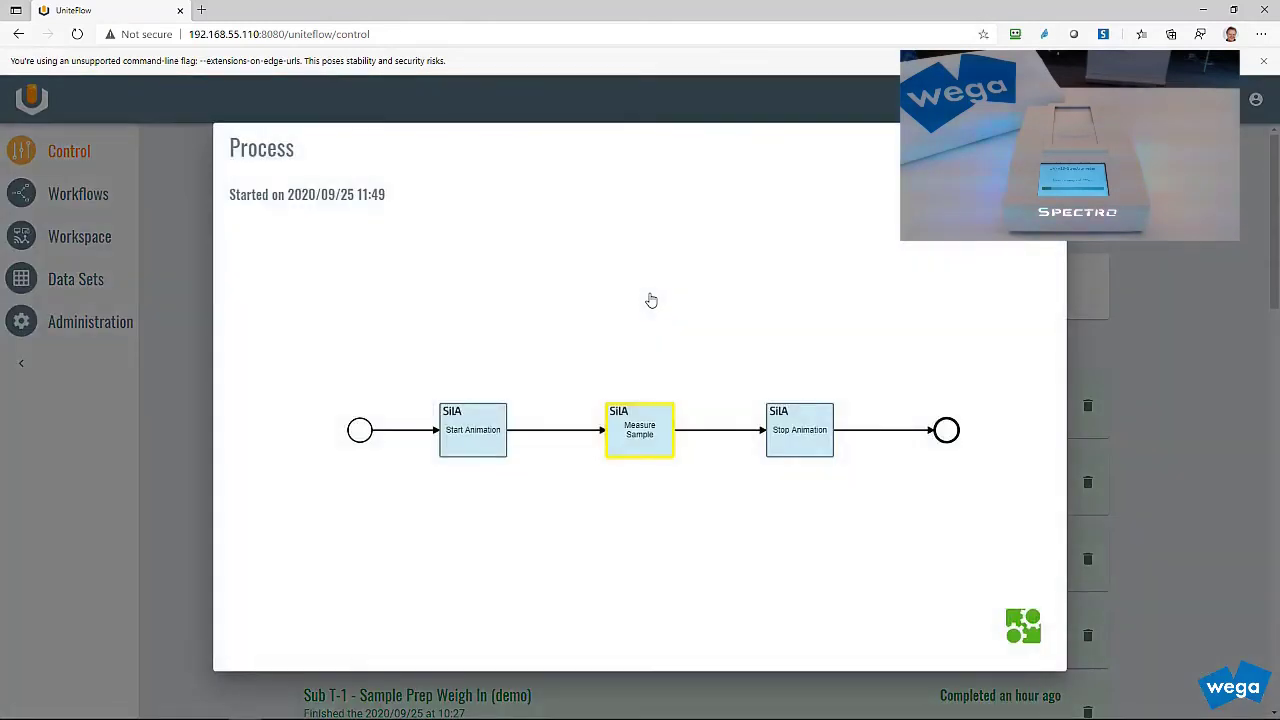